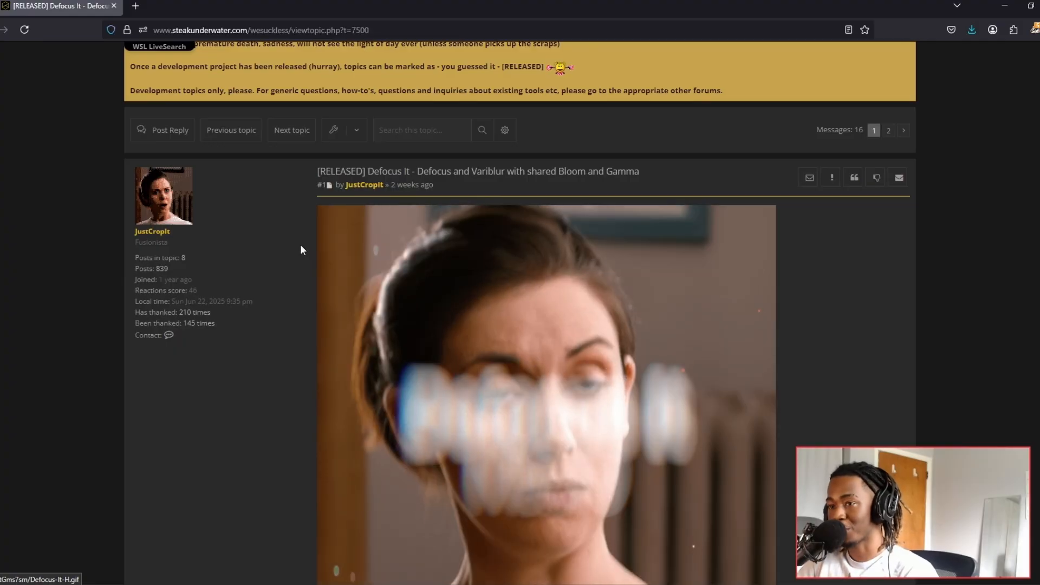
pyautogui.moveTo(152, 230)
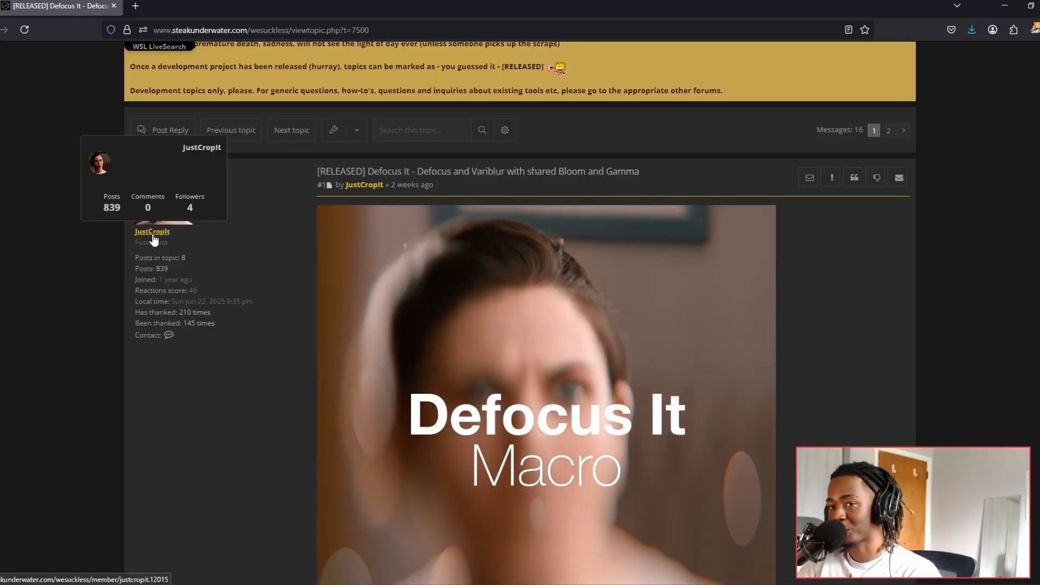
pyautogui.moveTo(304, 321)
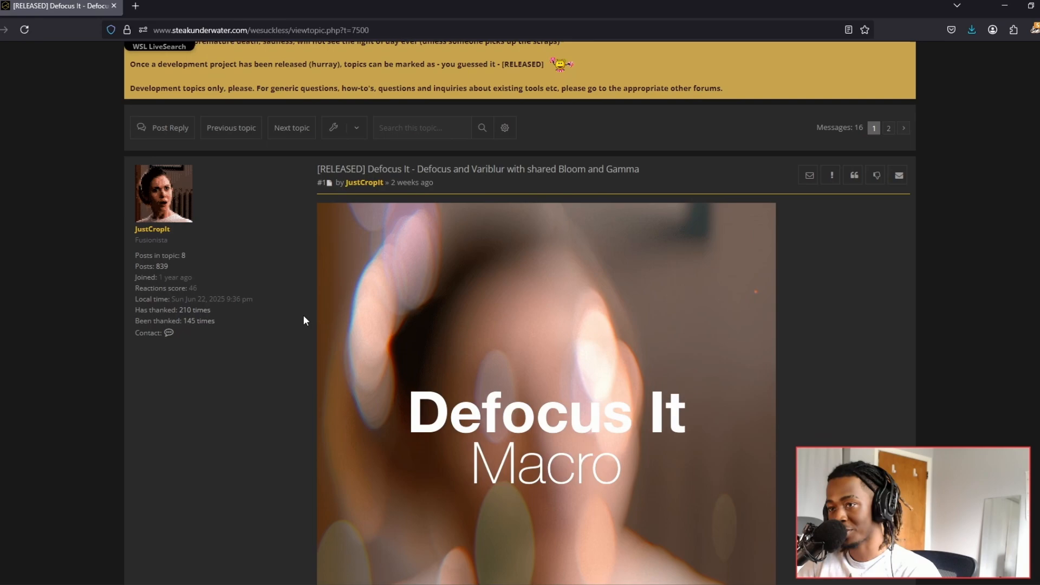
# Step: Scroll the Defocus It release thread down to the version 1.1 download buttons
pyautogui.scroll(-3)
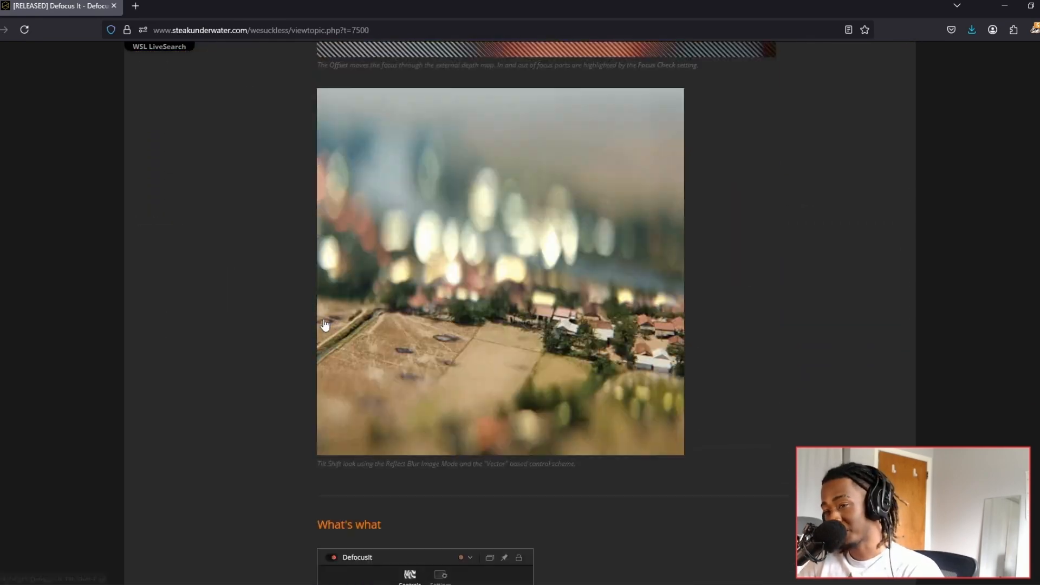
pyautogui.scroll(-3)
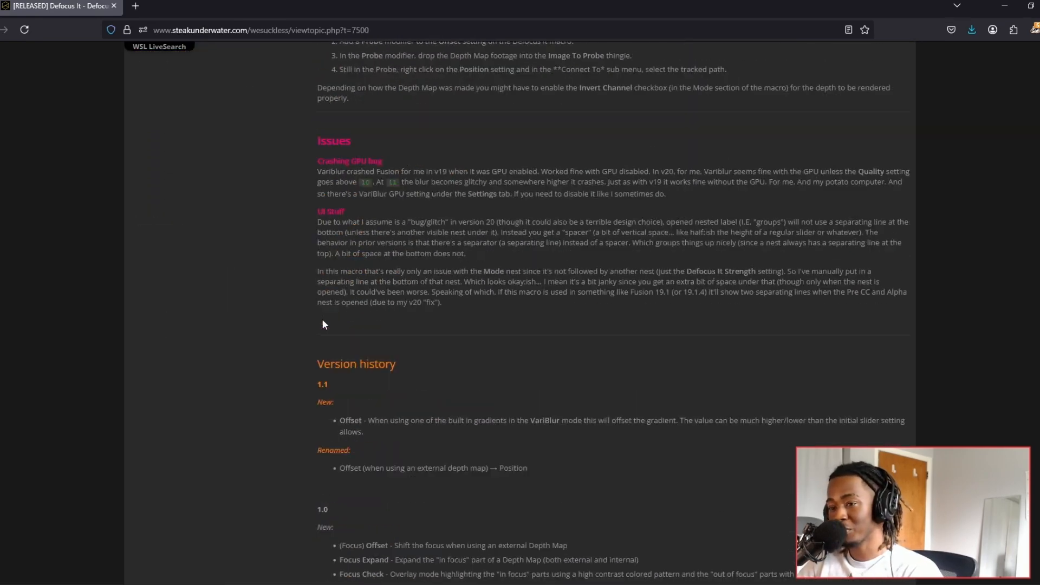
pyautogui.scroll(-3)
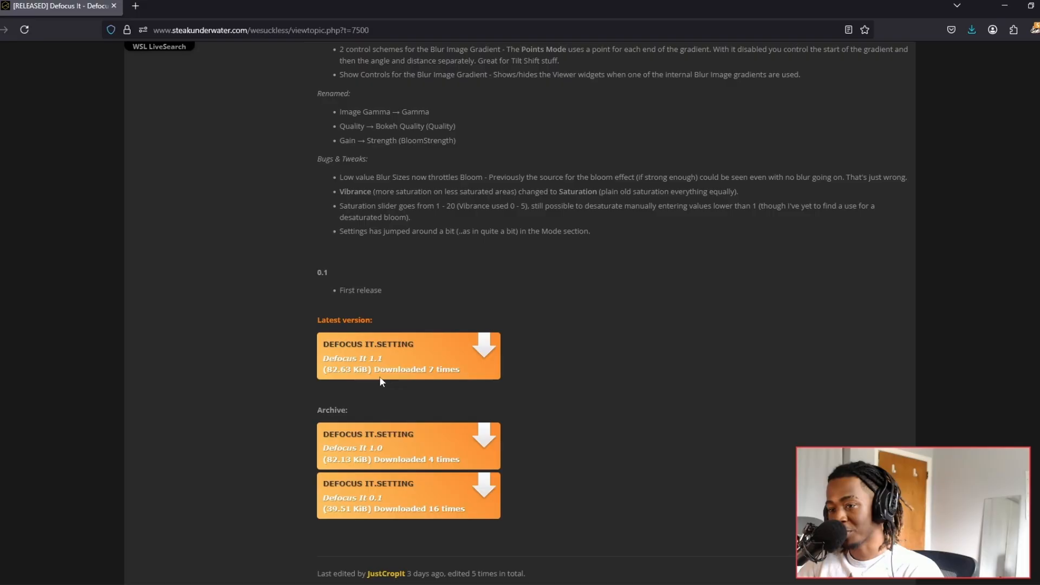
pyautogui.moveTo(418, 498)
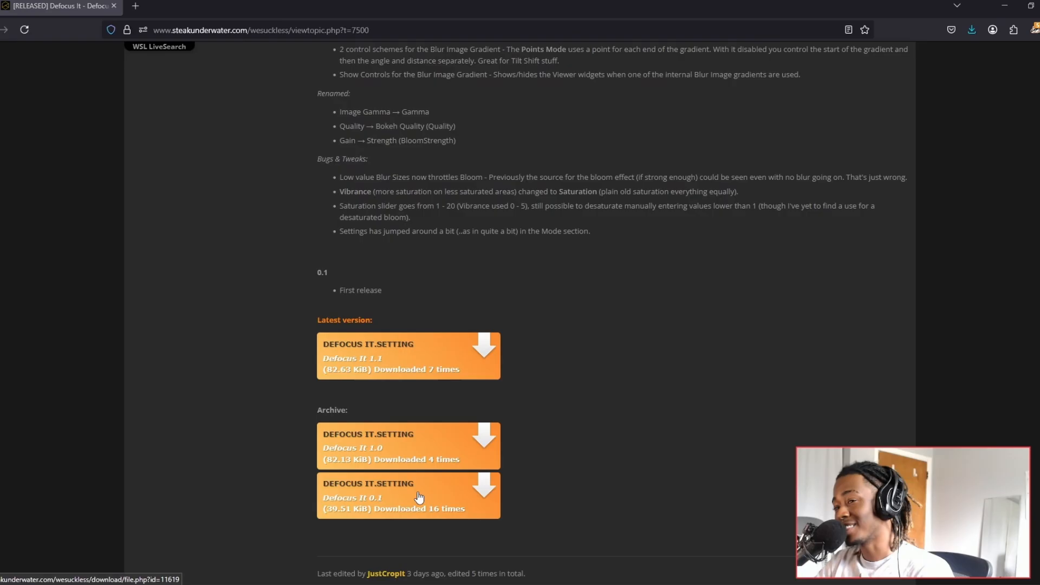
pyautogui.moveTo(577, 357)
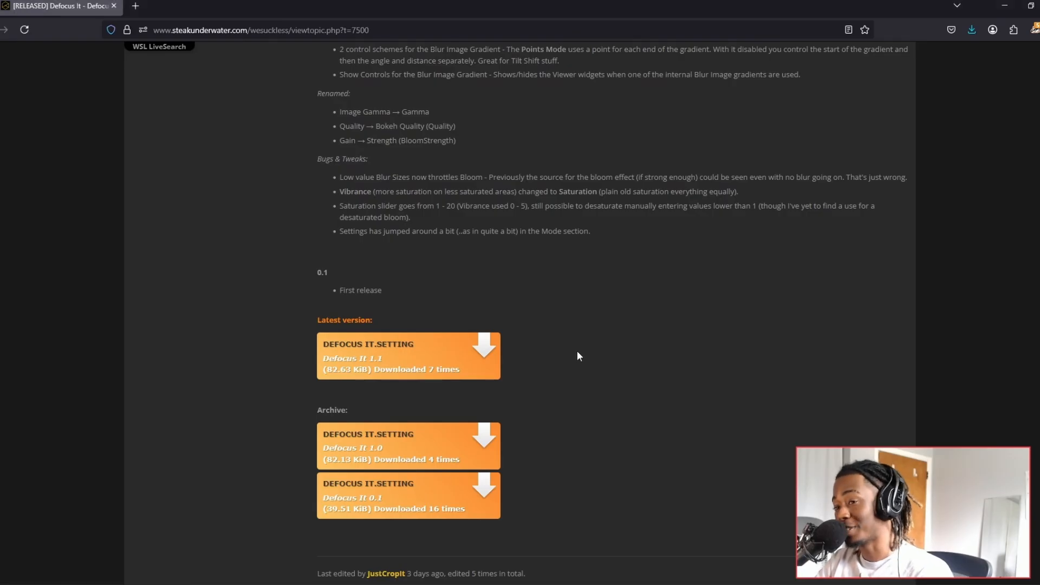
pyautogui.moveTo(987, 138)
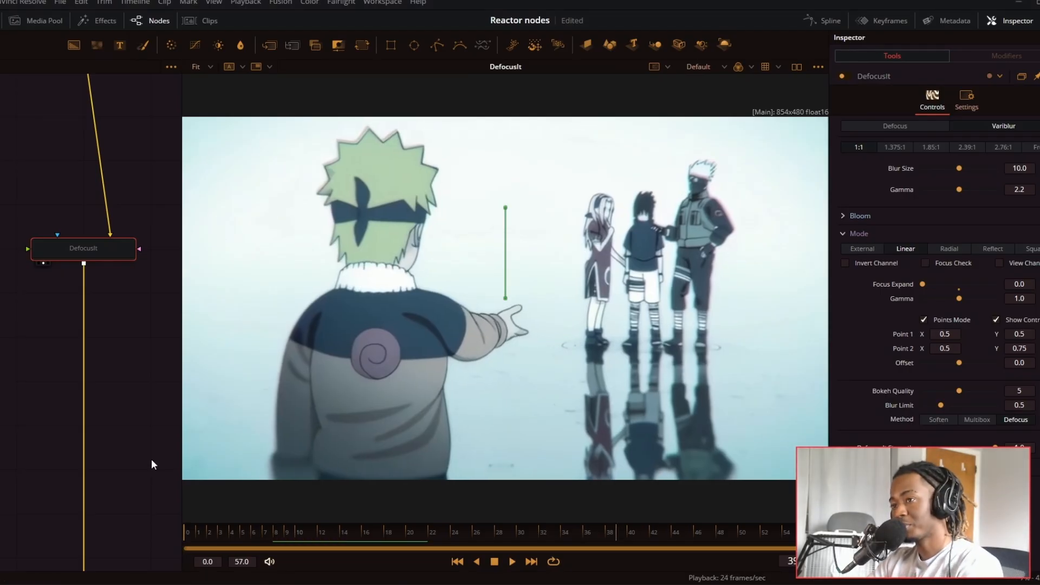
# Step: Set the DefocusIt node to Defocus mode so the whole frame blurs evenly
pyautogui.click(83, 247)
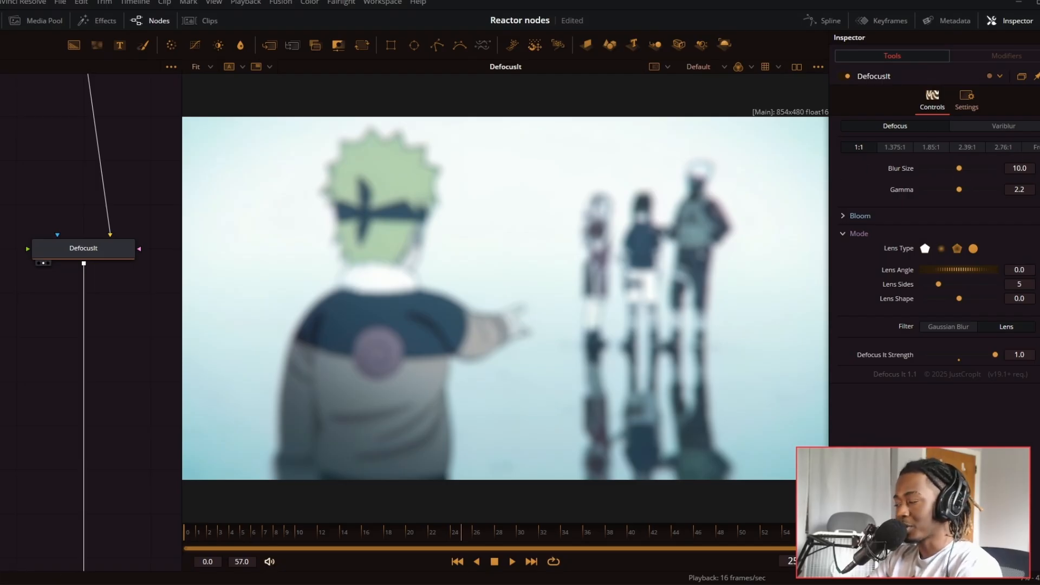
# Step: Raise Bloom Strength, Saturation, Threshold and Range, and add an Ellipse mask node for DefocusIt
pyautogui.click(846, 215)
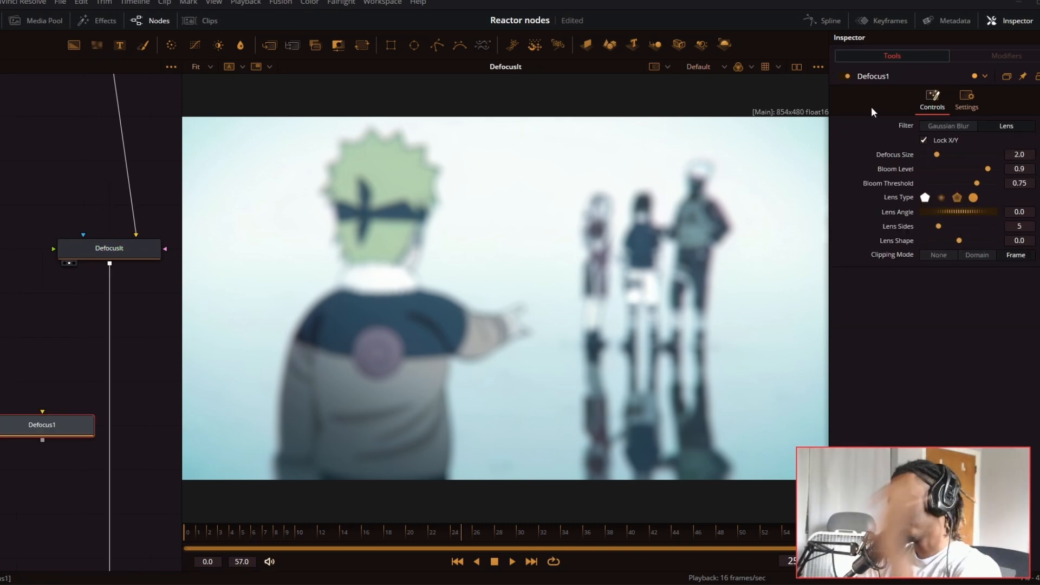
pyautogui.moveTo(874, 137)
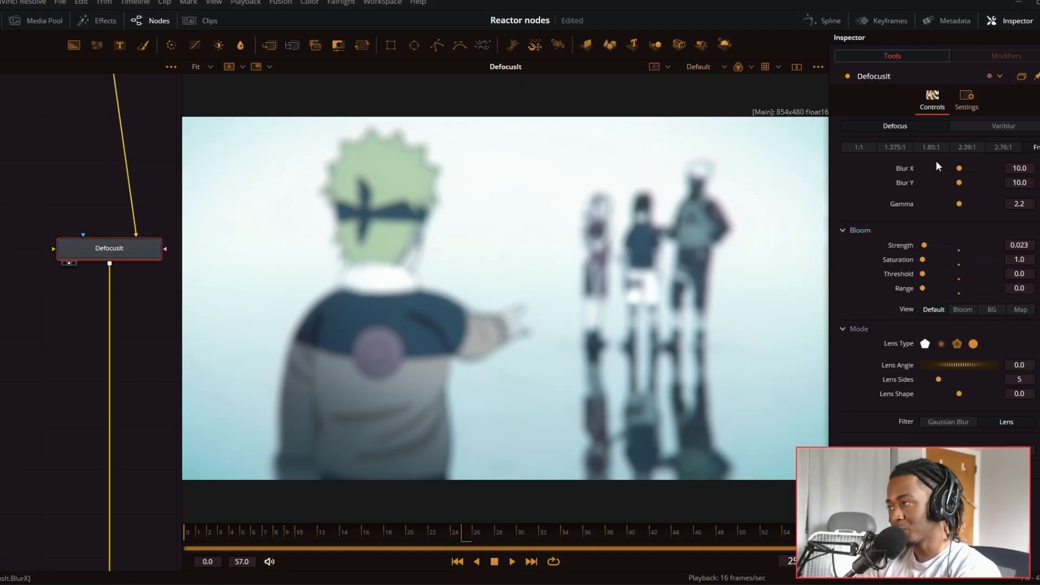
pyautogui.click(991, 308)
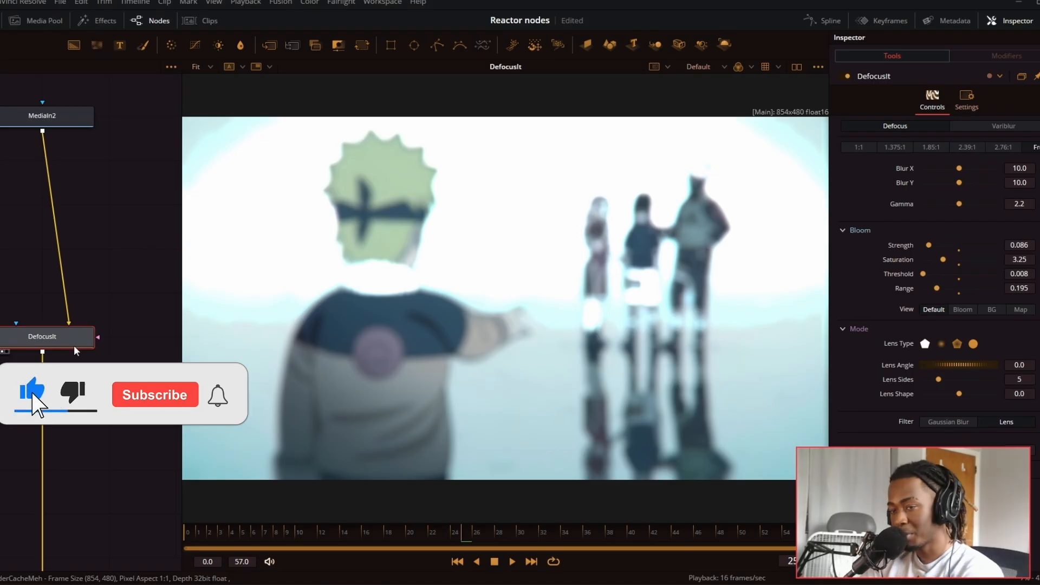
pyautogui.click(155, 395)
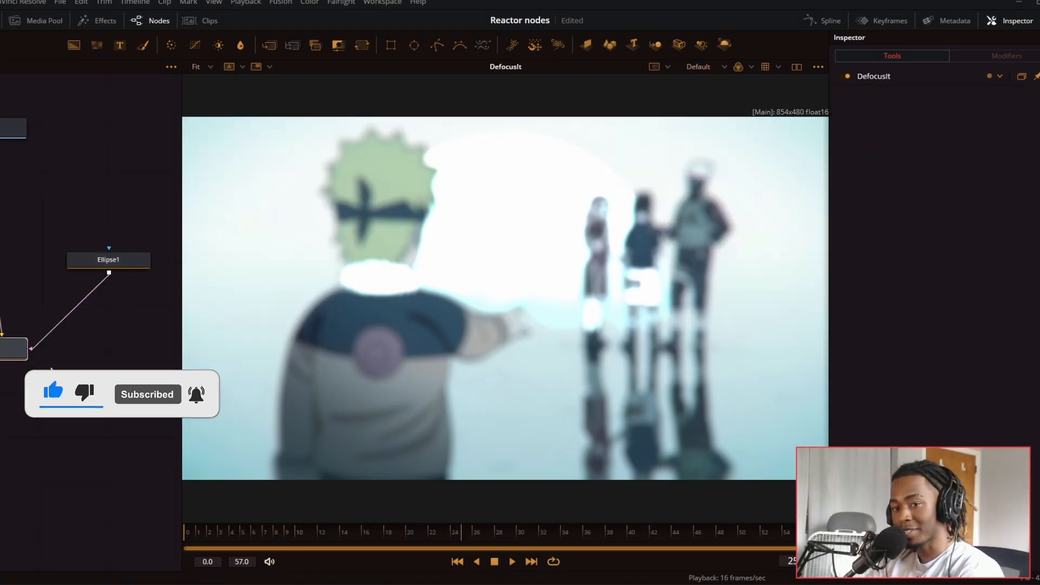
# Step: Centre Ellipse1 on Naruto's head with a soft edge, then return to DefocusIt's settings
pyautogui.click(109, 259)
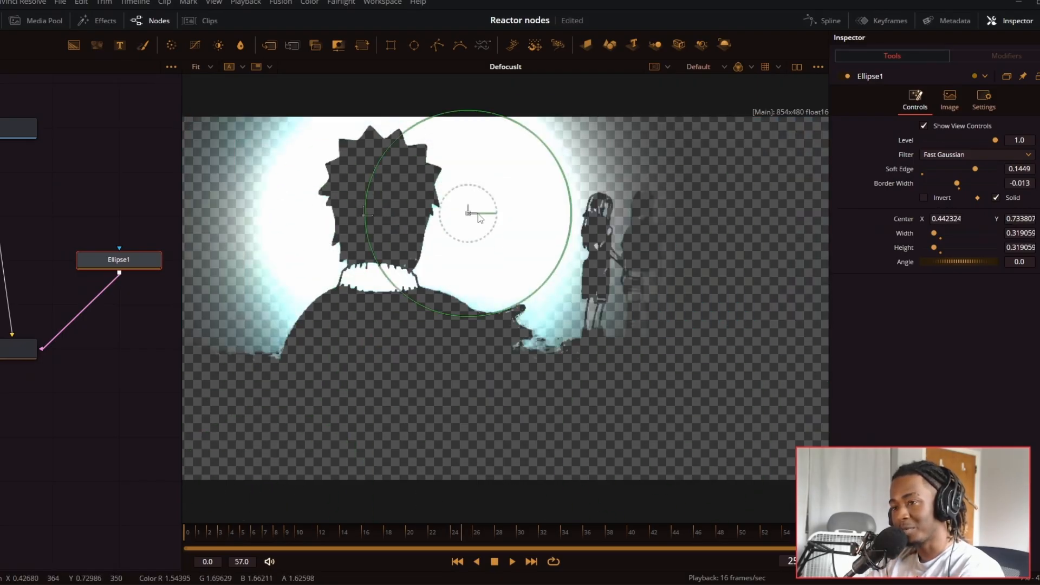
pyautogui.click(42, 348)
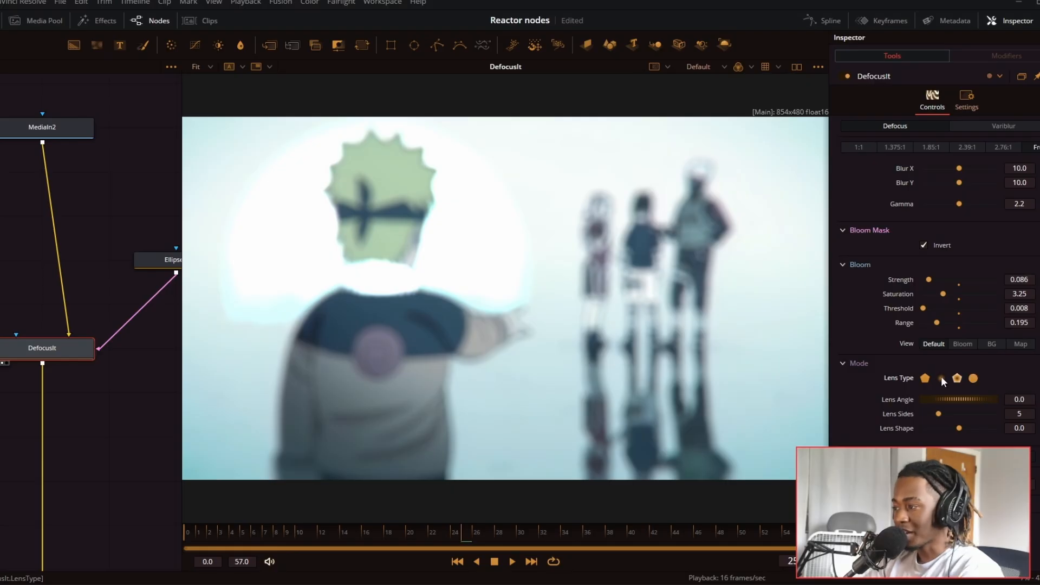
# Step: Try two bokeh Lens Type shapes before switching the Filter to Gaussian Blur
pyautogui.click(957, 379)
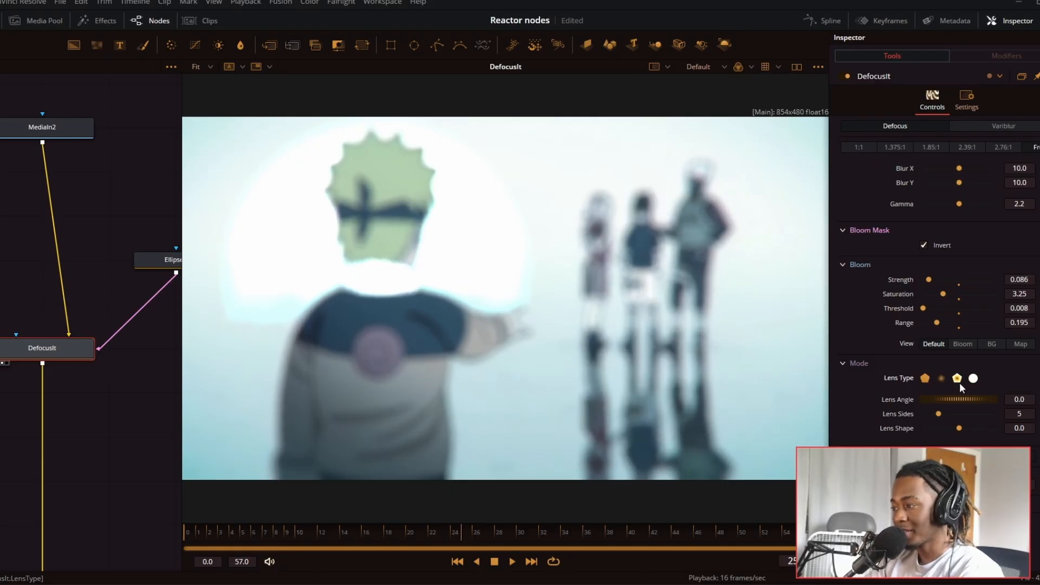
pyautogui.click(957, 378)
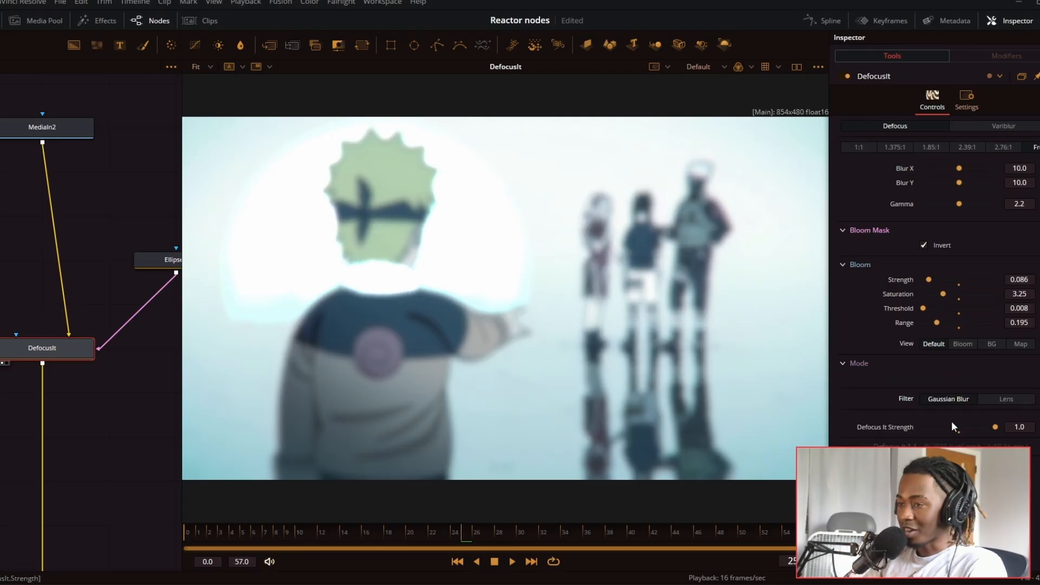
pyautogui.moveTo(762, 351)
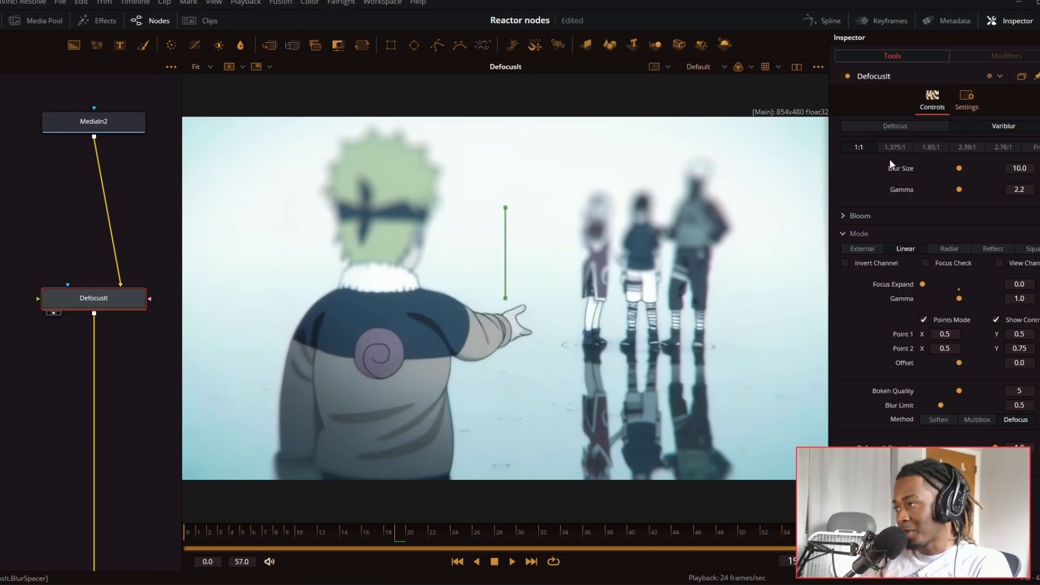
# Step: In Varliblur Linear mode, adjust Gamma and expand the Bloom settings
pyautogui.click(894, 147)
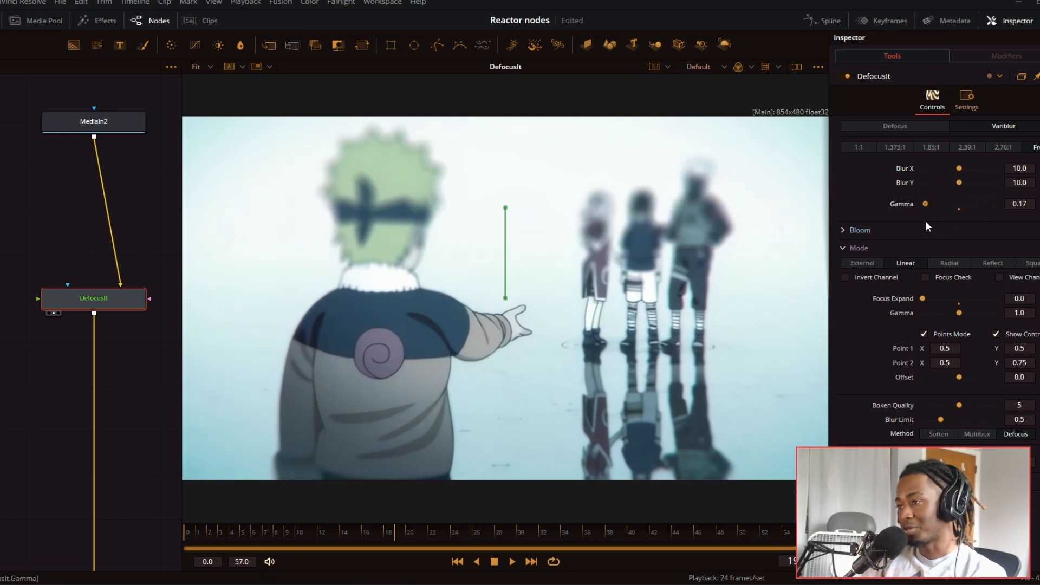
pyautogui.click(843, 229)
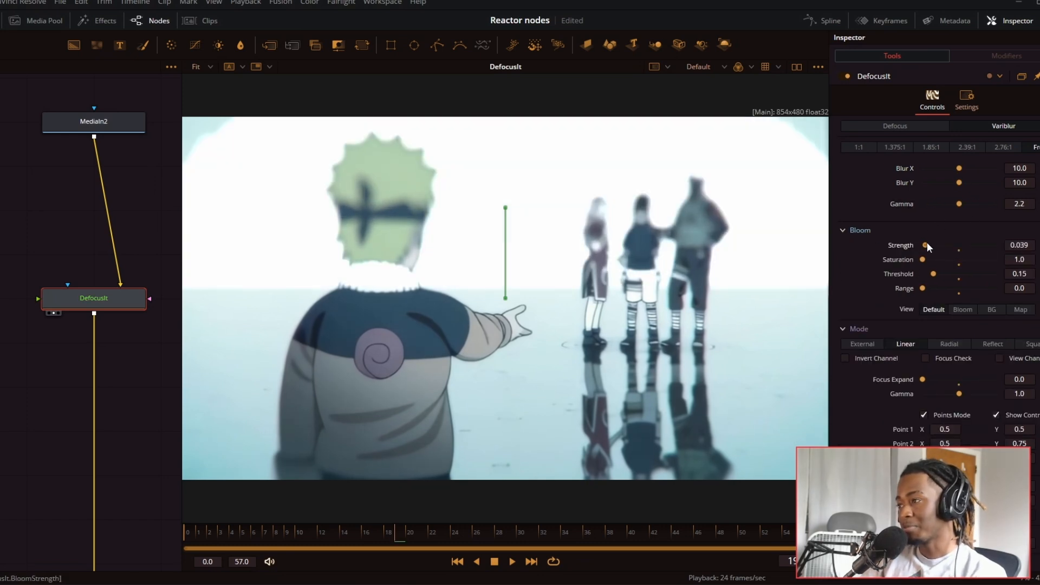
pyautogui.click(843, 229)
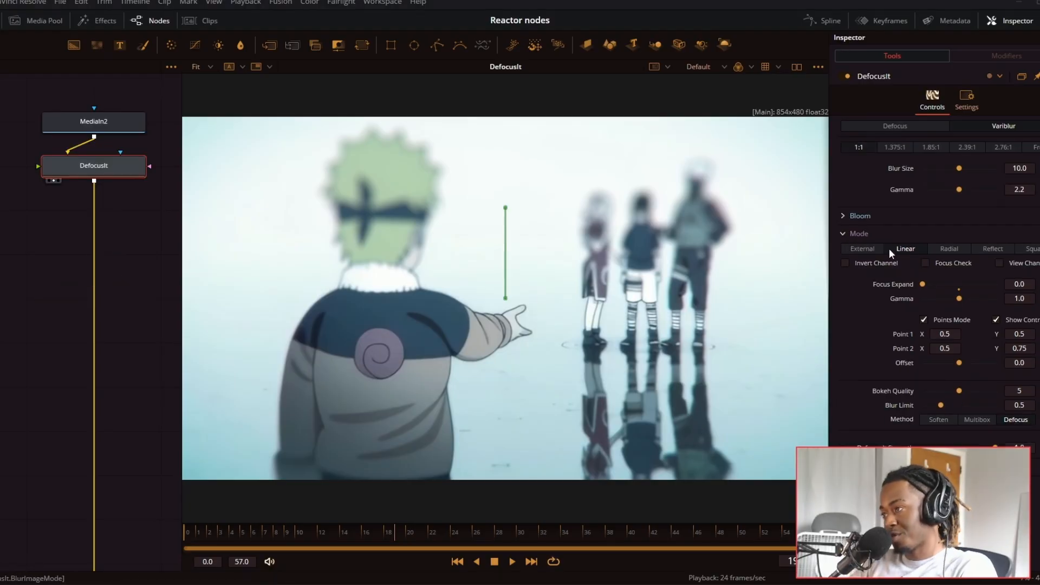
pyautogui.moveTo(907, 251)
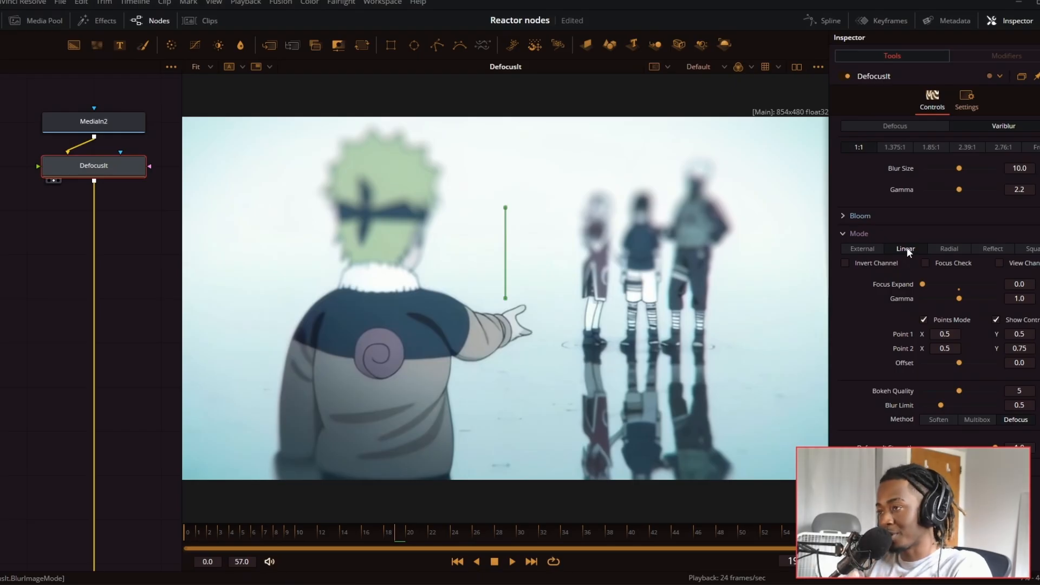
pyautogui.moveTo(902, 258)
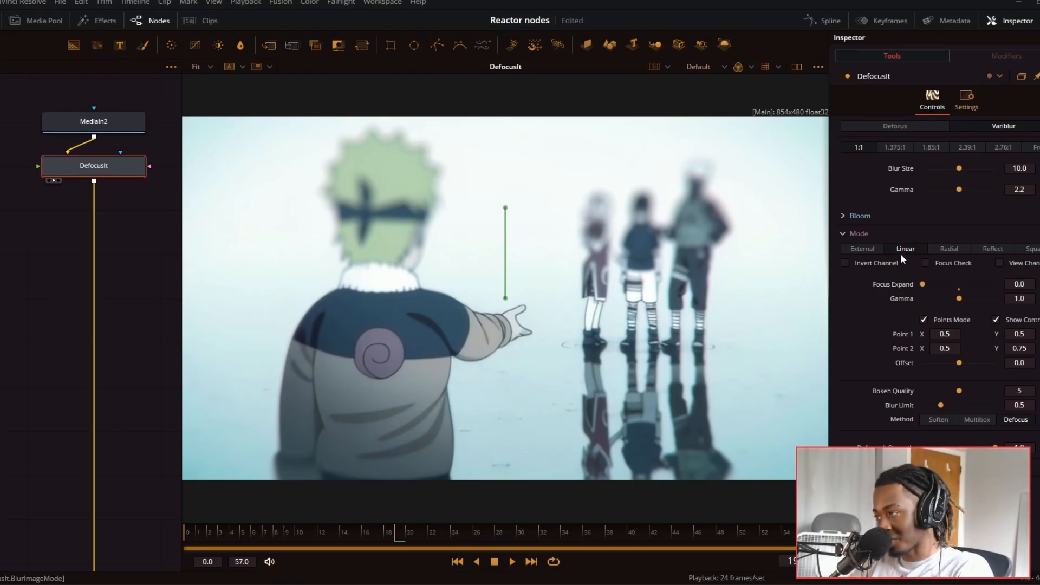
pyautogui.click(861, 248)
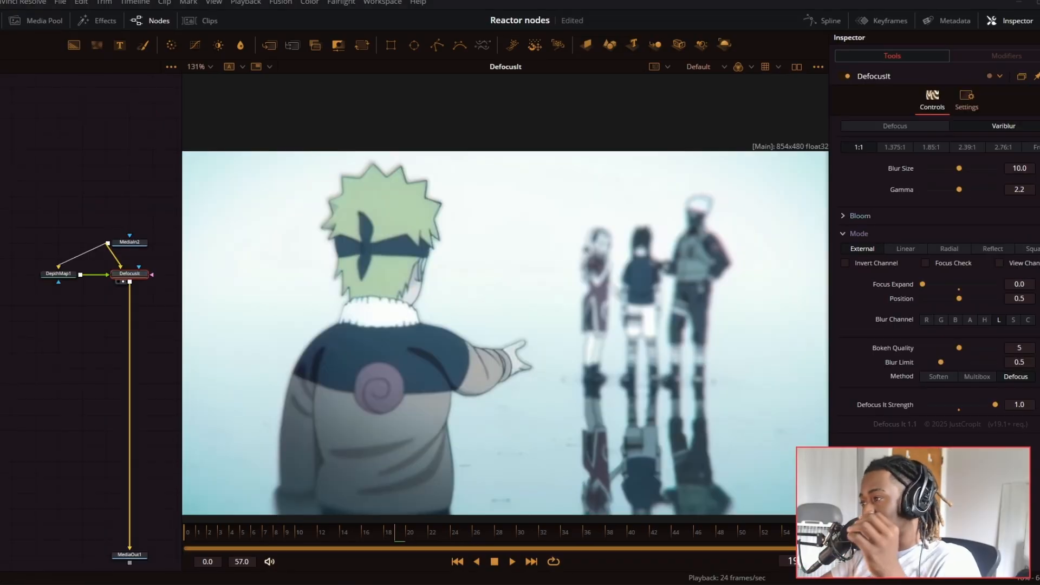
pyautogui.click(58, 273)
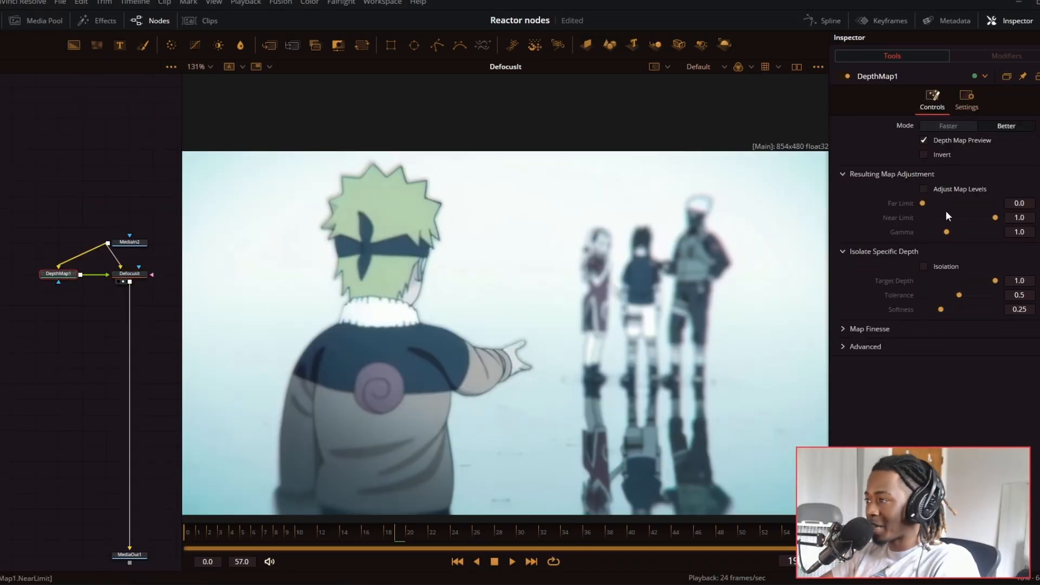
pyautogui.click(923, 188)
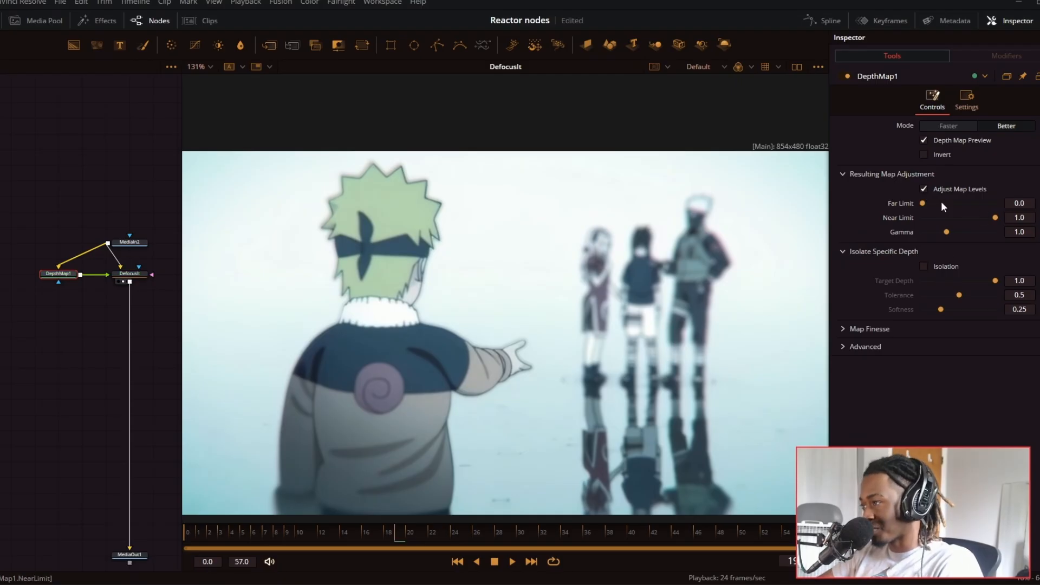
pyautogui.click(923, 188)
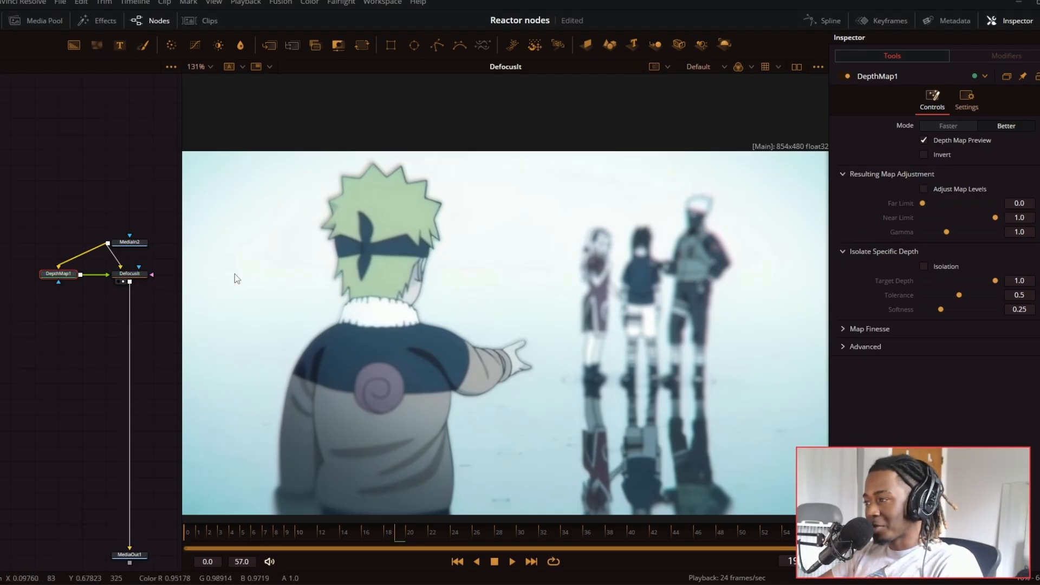
pyautogui.click(129, 273)
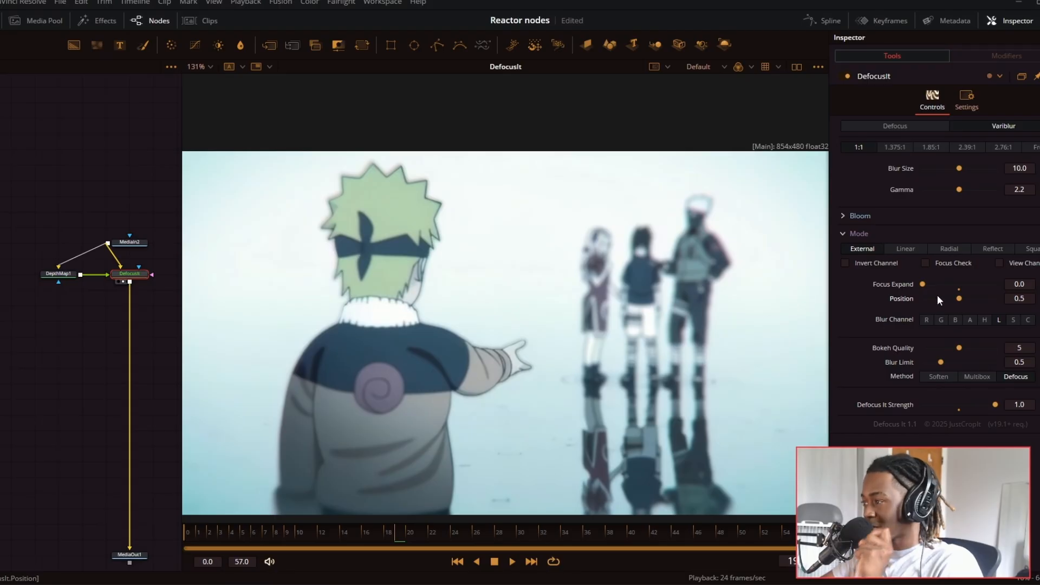
# Step: Feed a Paint node from MediaIn2 into DefocusIt's blur input and lower Position to 0
pyautogui.click(924, 262)
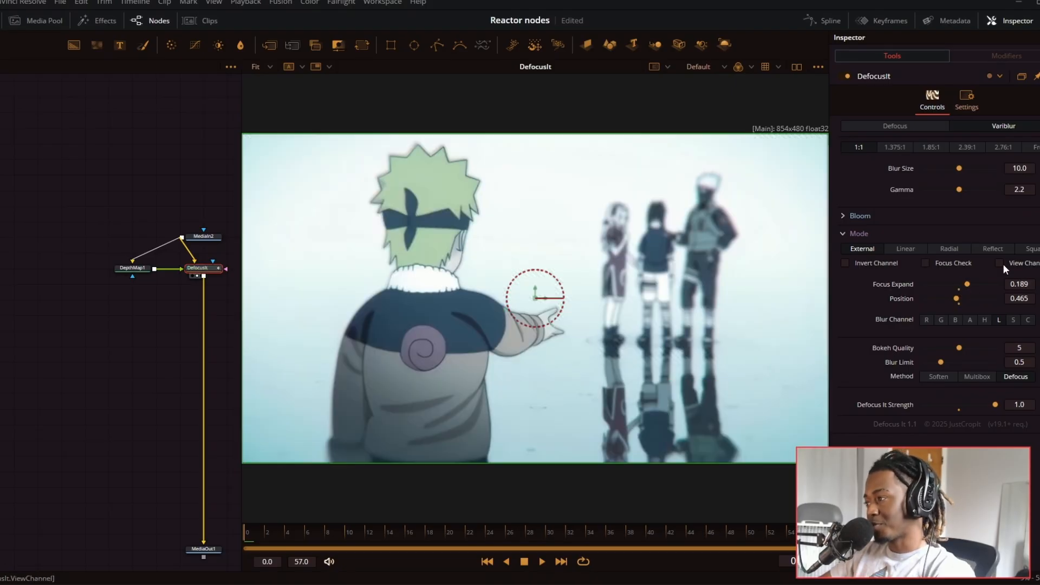
pyautogui.click(1000, 263)
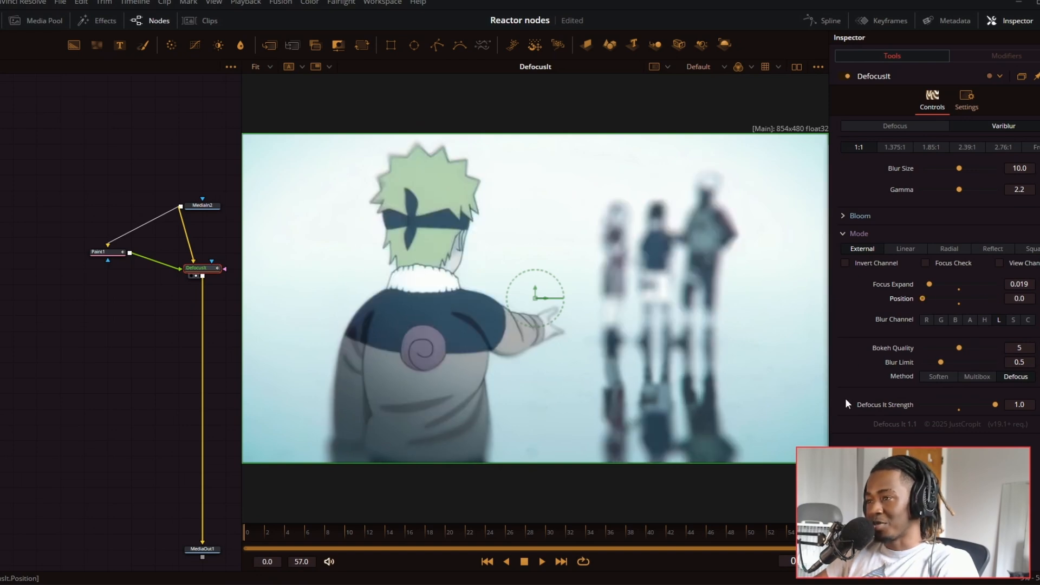
# Step: Paint white strokes over Naruto and dark grey strokes elsewhere in Paint1's depth mask
pyautogui.click(904, 248)
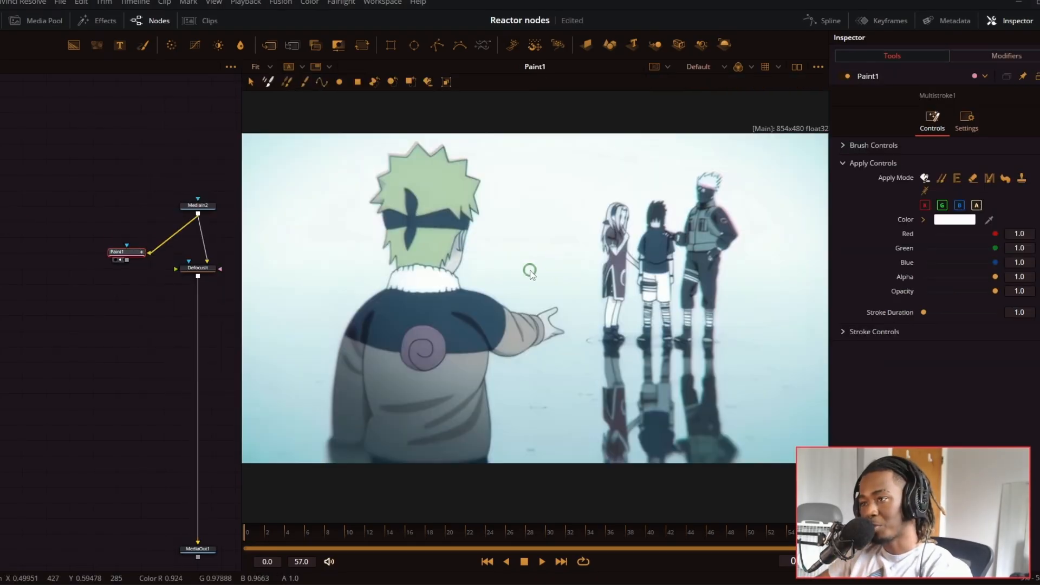
pyautogui.click(304, 82)
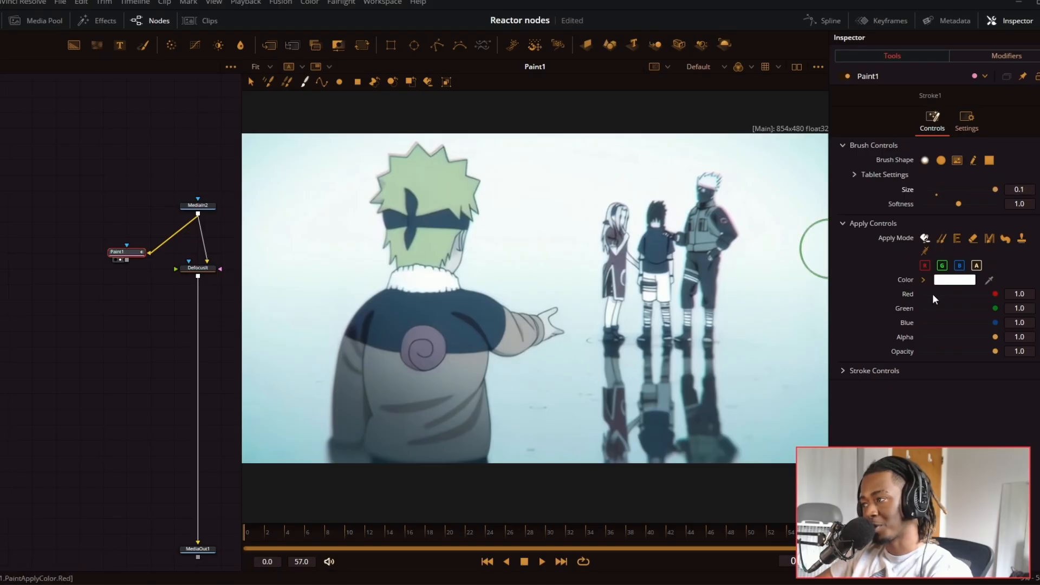
pyautogui.click(953, 280)
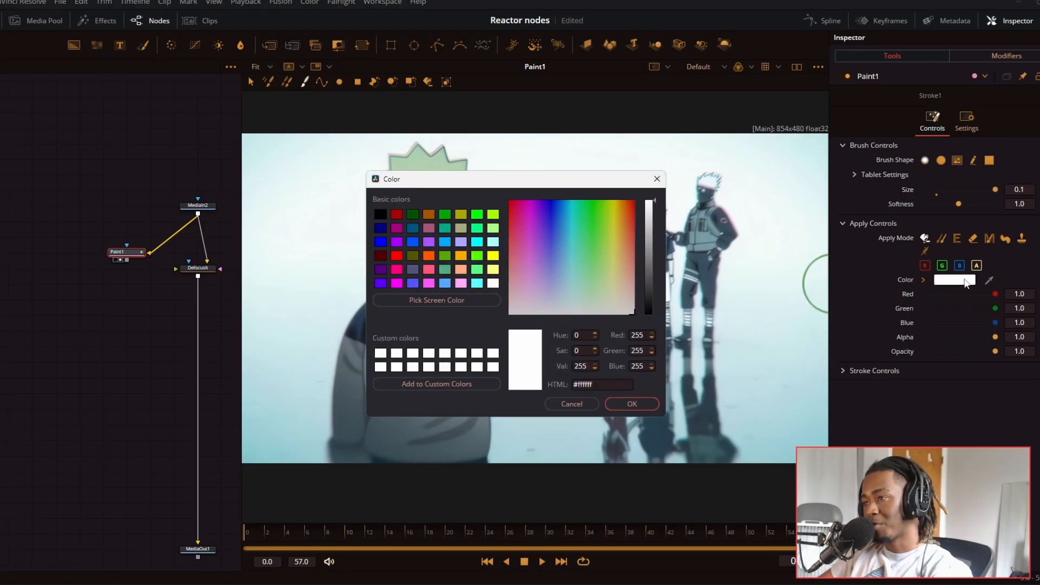
pyautogui.click(629, 403)
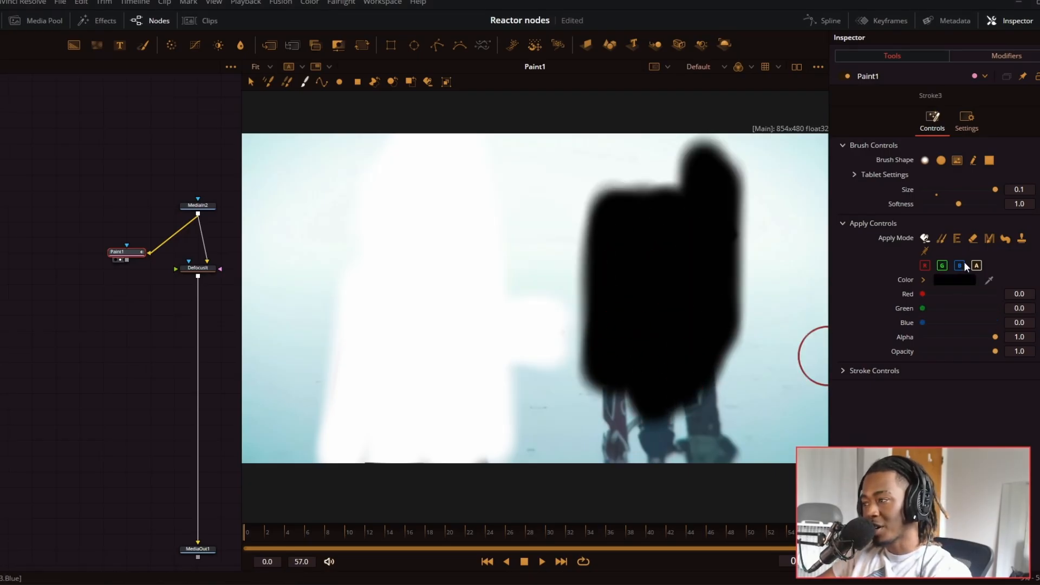
pyautogui.click(955, 279)
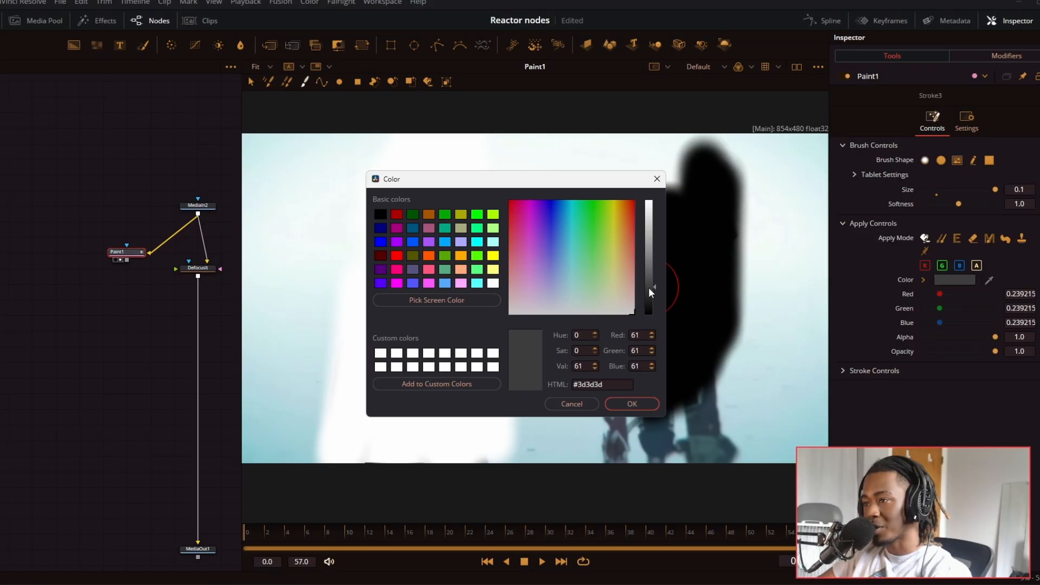
pyautogui.click(630, 403)
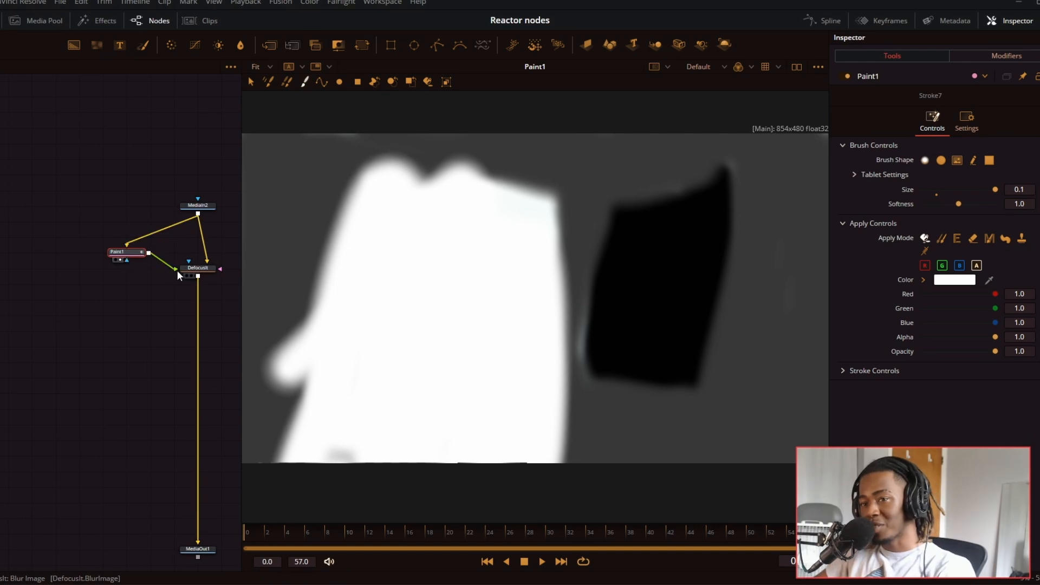
# Step: Compare the painted map with the blur result and set DefocusIt Position to 0.5
pyautogui.click(197, 267)
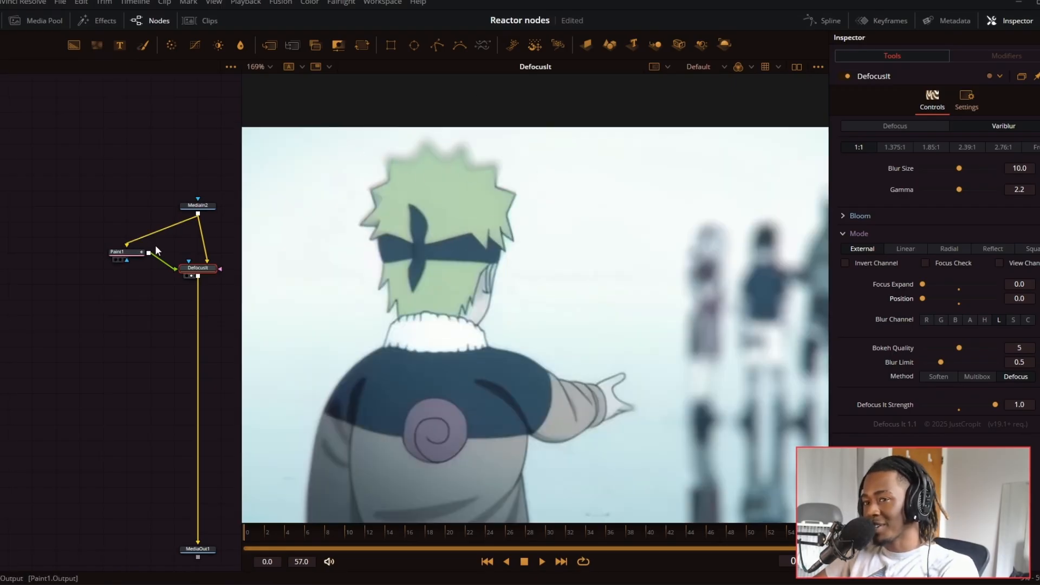
pyautogui.click(117, 252)
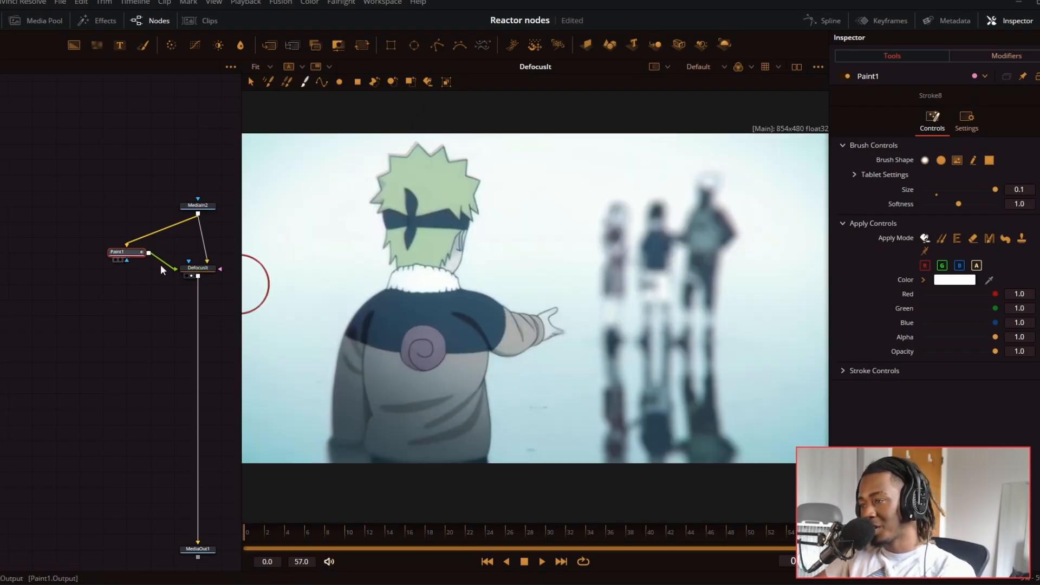
pyautogui.click(197, 267)
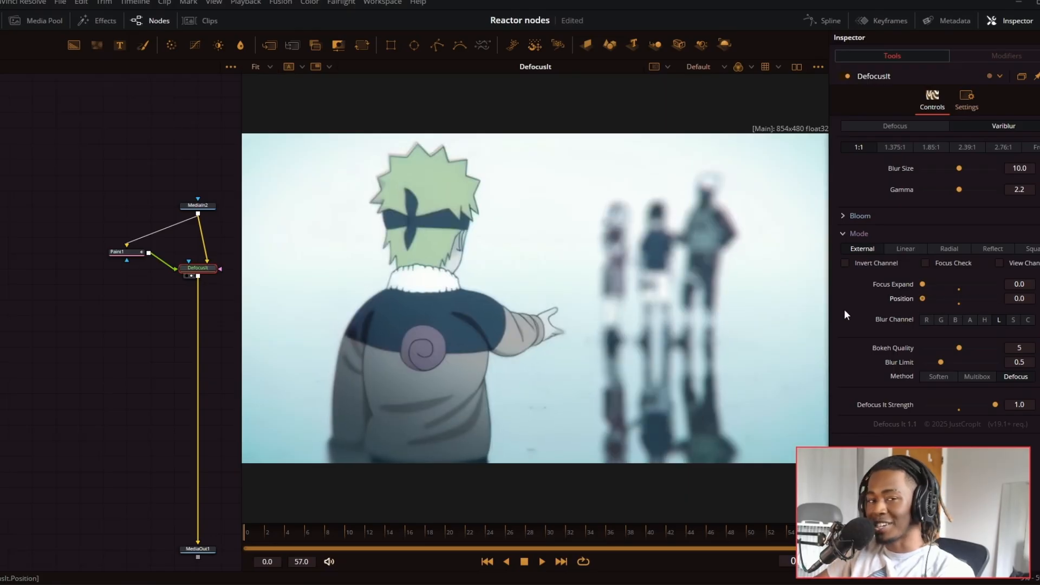
pyautogui.click(925, 262)
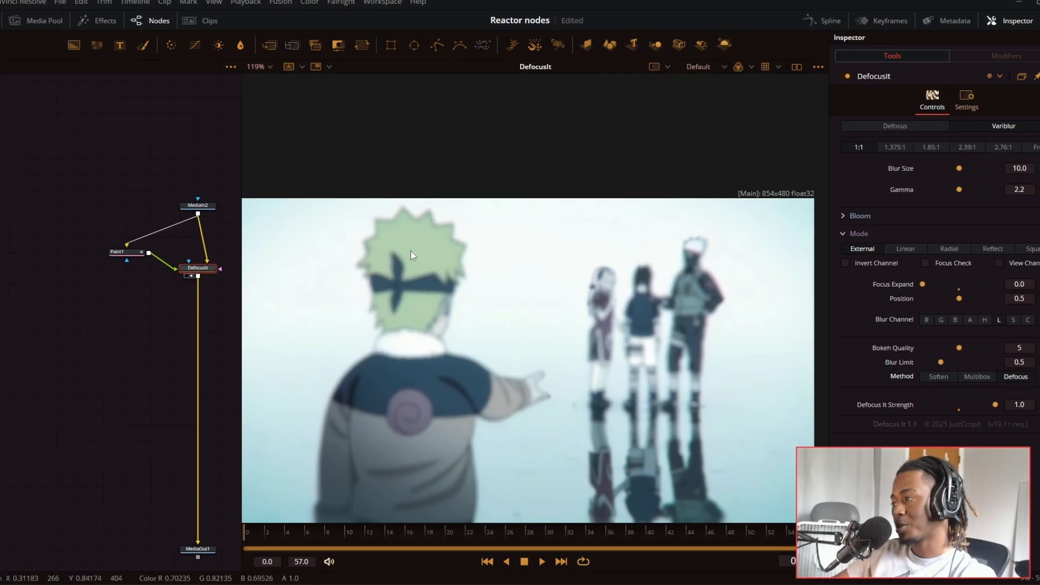
# Step: Try Linear, Radial and Reflect focus gradients, then keep Radial centred on Naruto's head
pyautogui.click(905, 248)
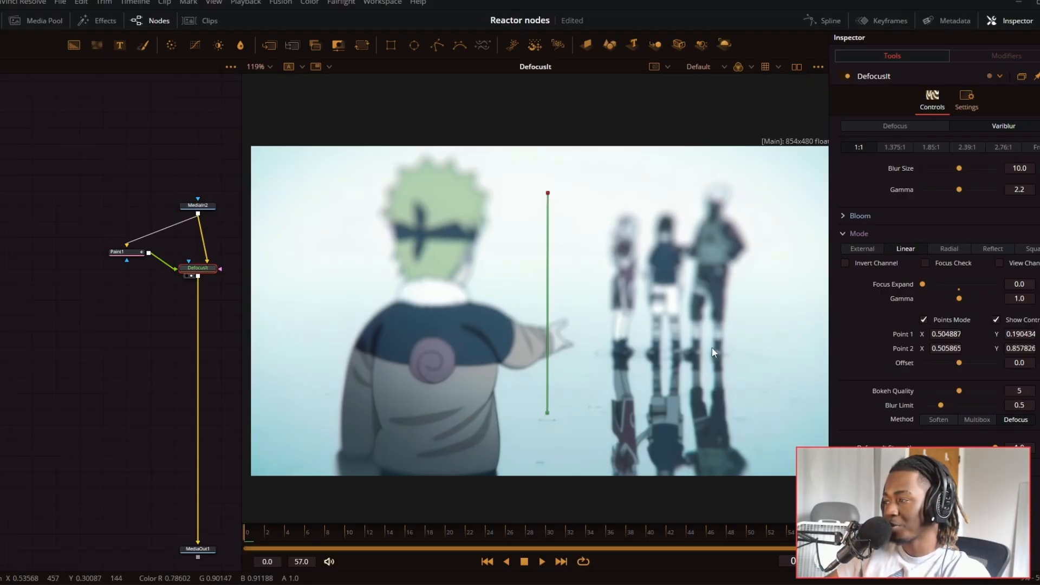
pyautogui.click(948, 249)
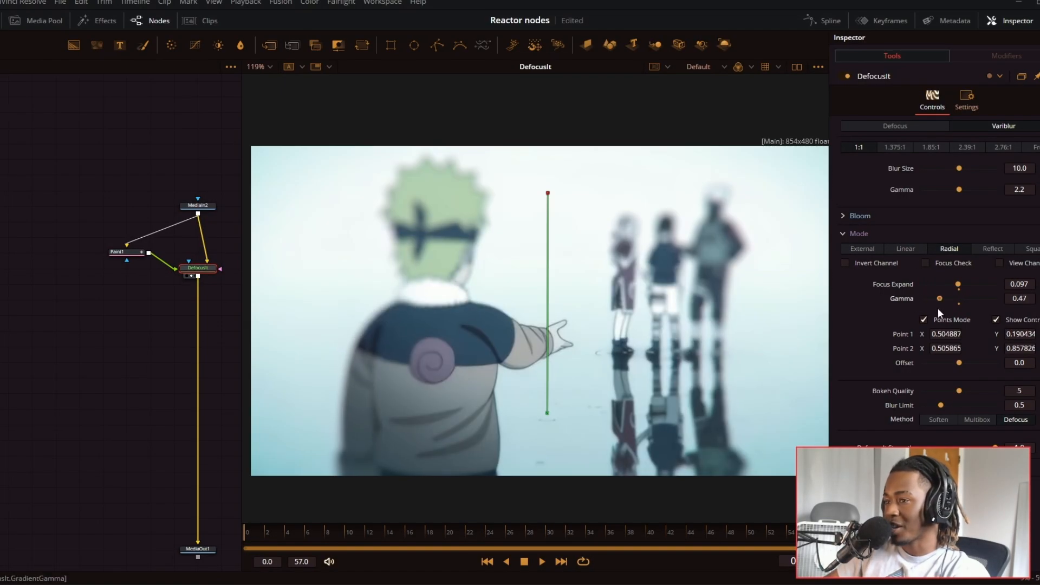
pyautogui.click(992, 249)
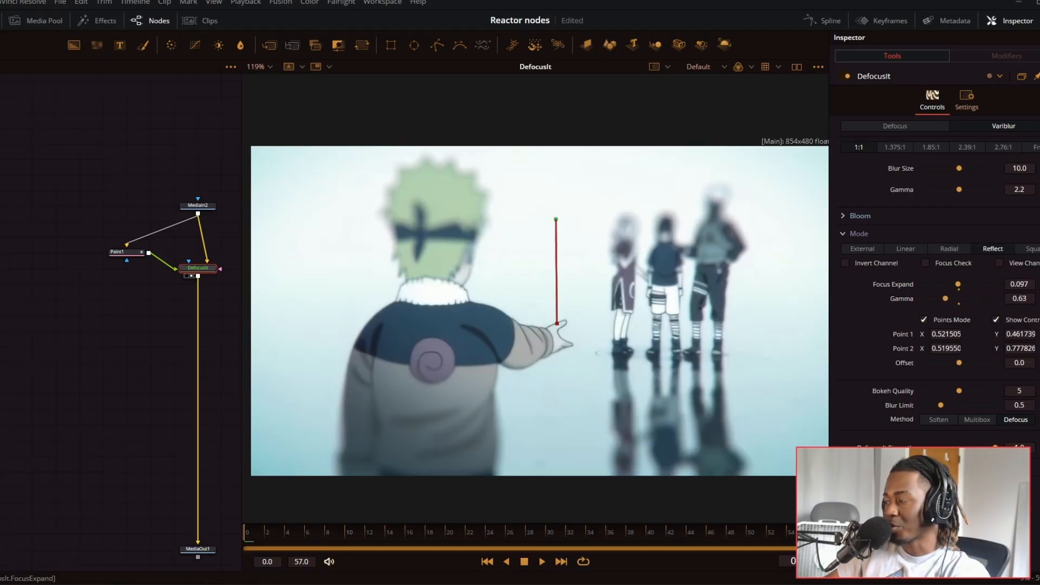
pyautogui.moveTo(892, 281)
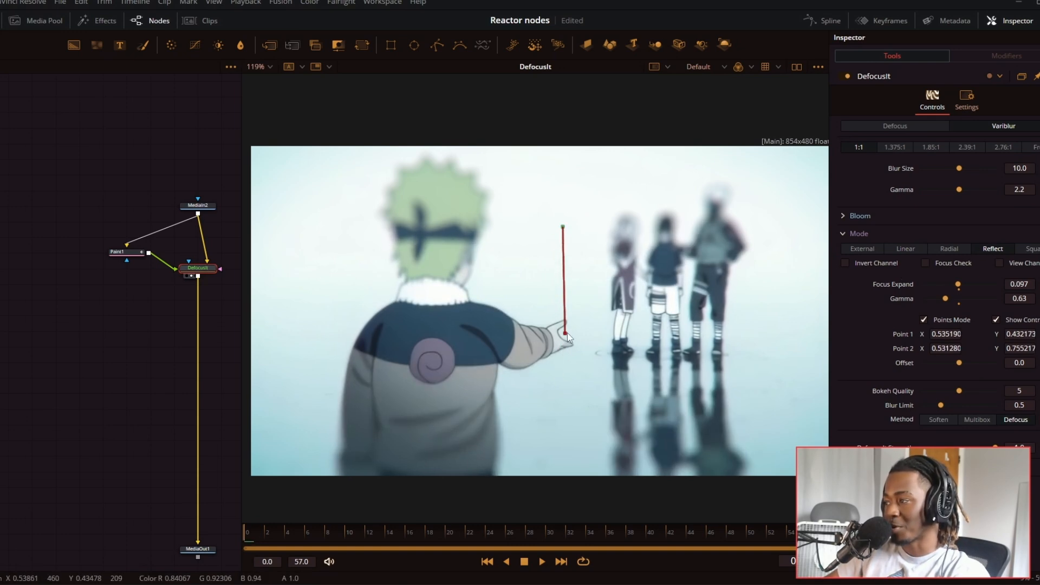
pyautogui.click(905, 249)
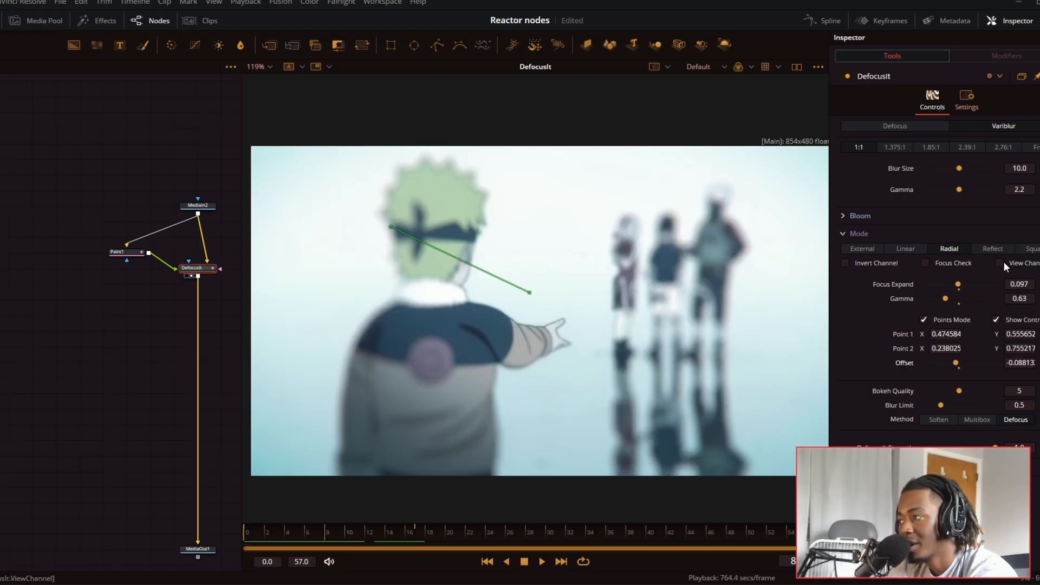
# Step: Enable Focus Check to overlay the in-focus areas, then select MediaIn2 to show the source clip's settings
pyautogui.click(924, 262)
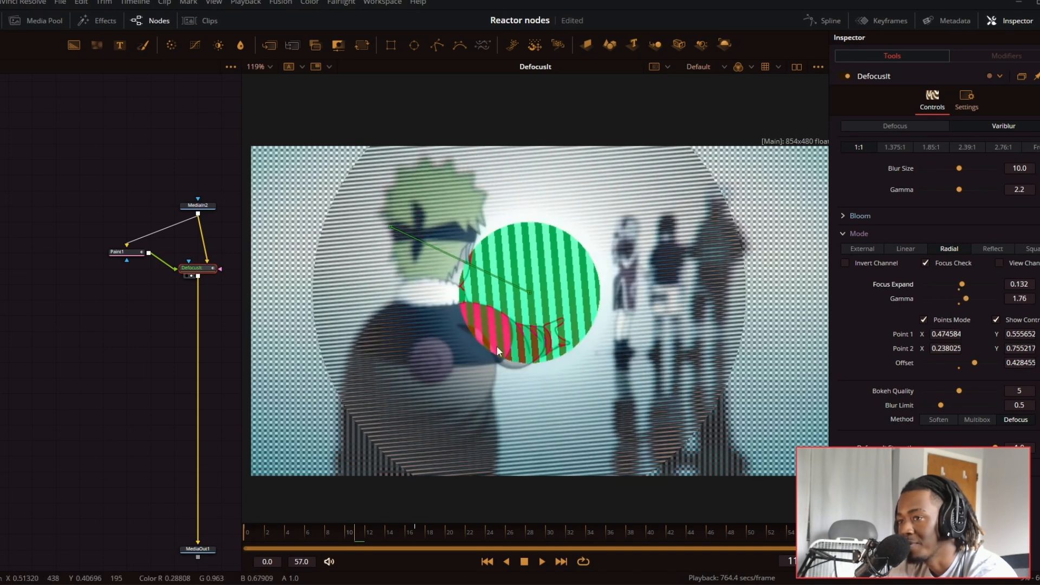
pyautogui.click(197, 188)
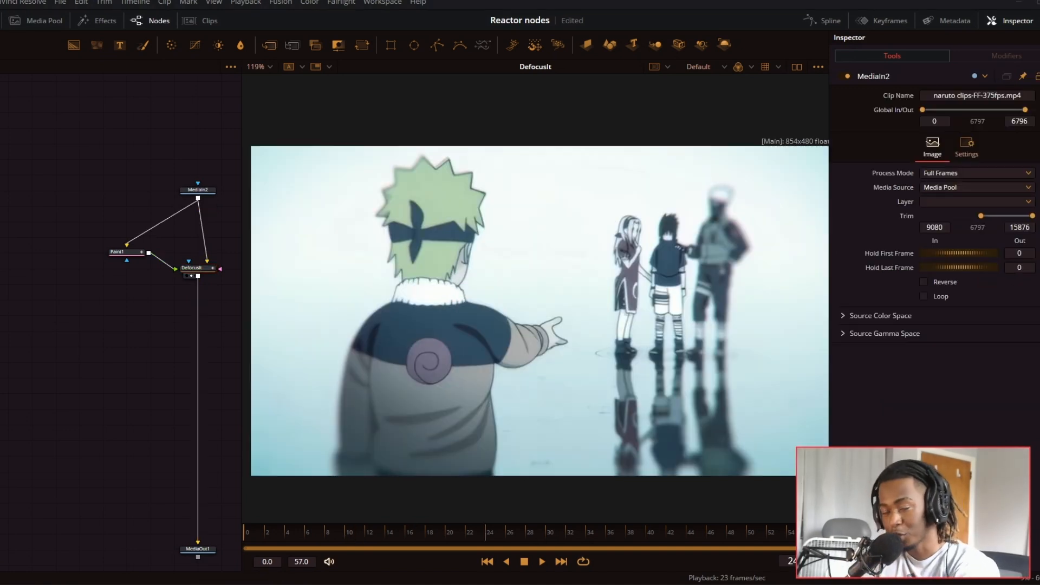